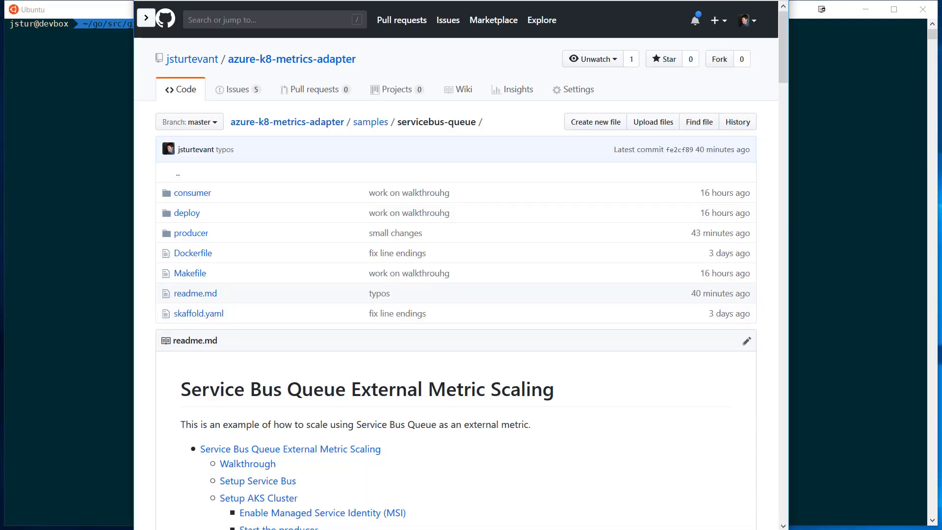
mouse_move(540, 418)
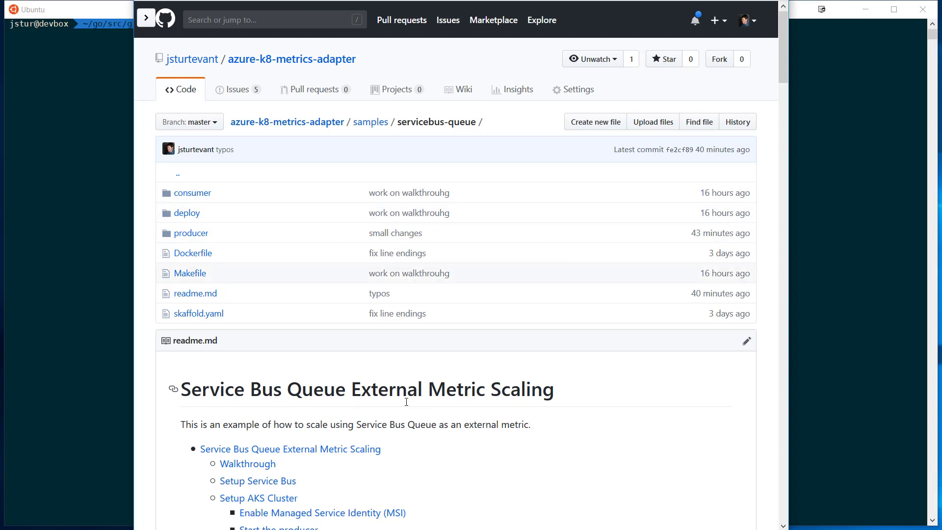
Confirm the consumer deployment is running with one replica using k get deploy consumer
scroll(down, 3)
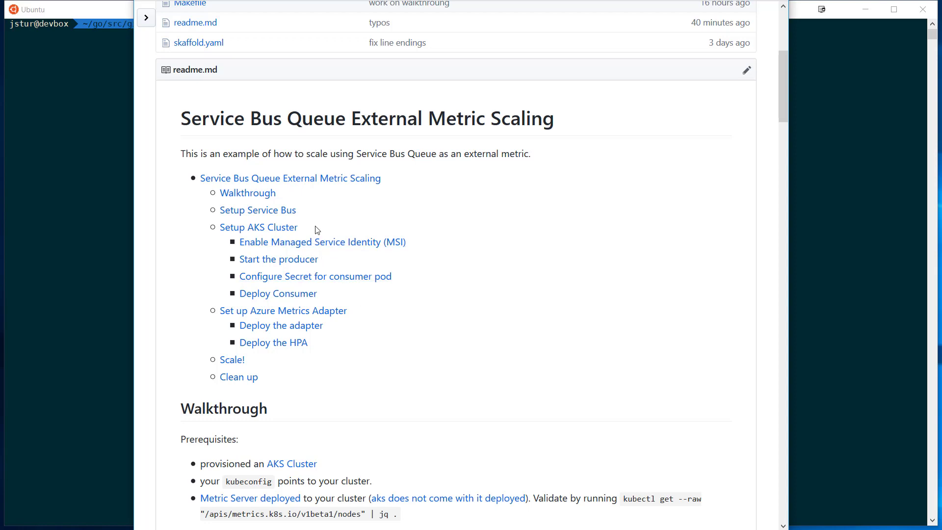
mouse_move(301, 237)
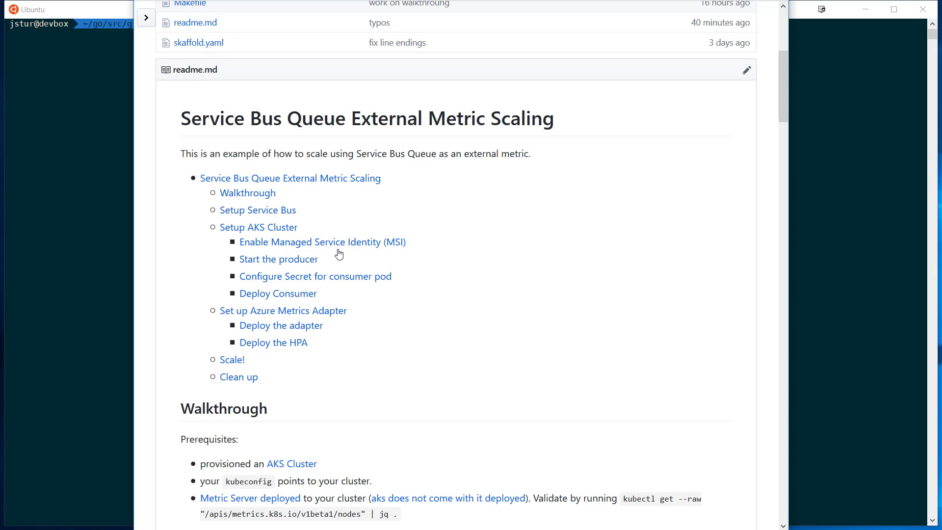
mouse_move(343, 295)
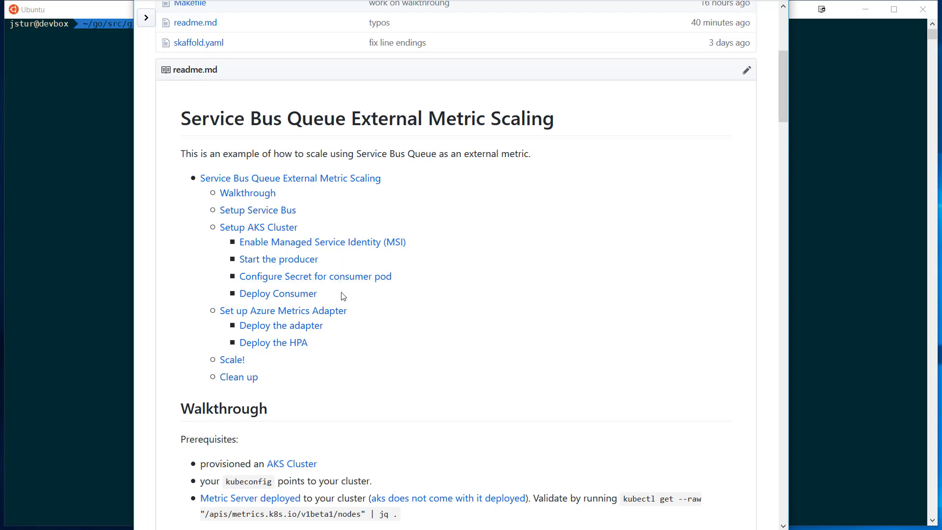
mouse_move(346, 357)
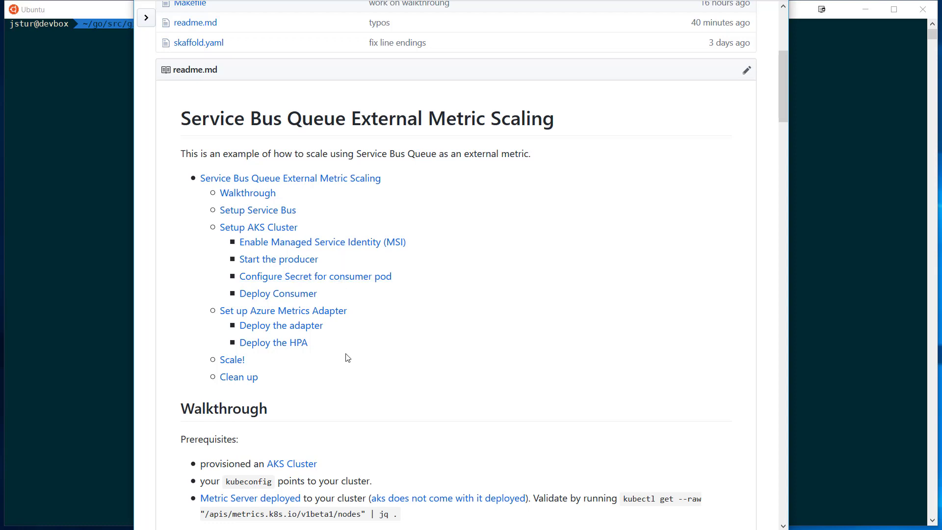
mouse_move(333, 378)
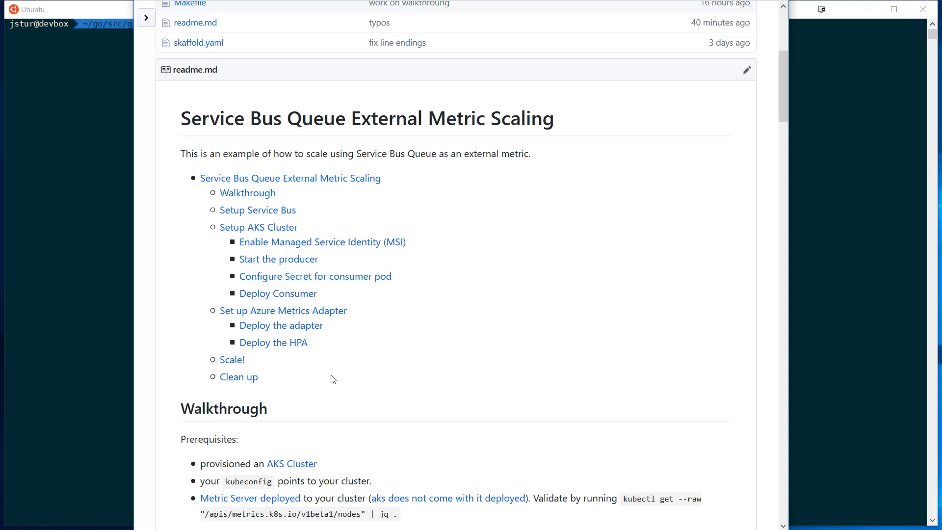
mouse_move(328, 368)
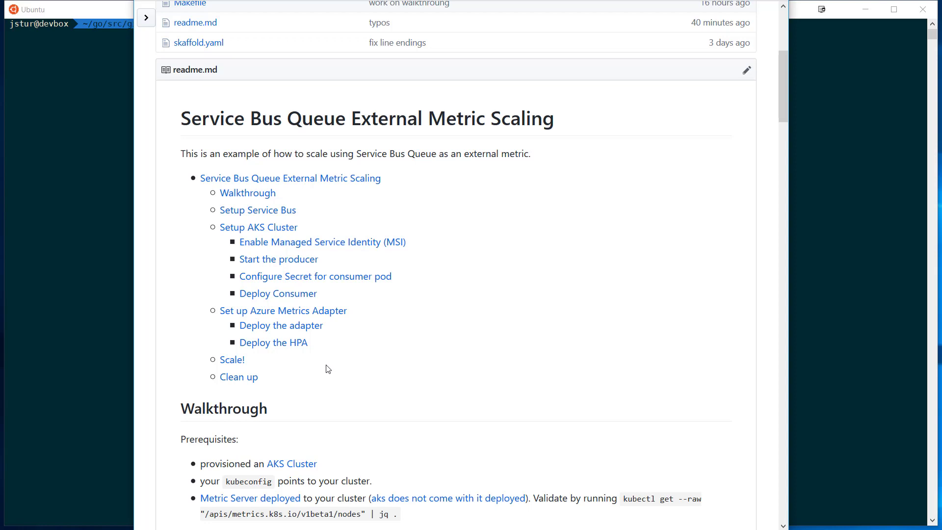
scroll(down, 3)
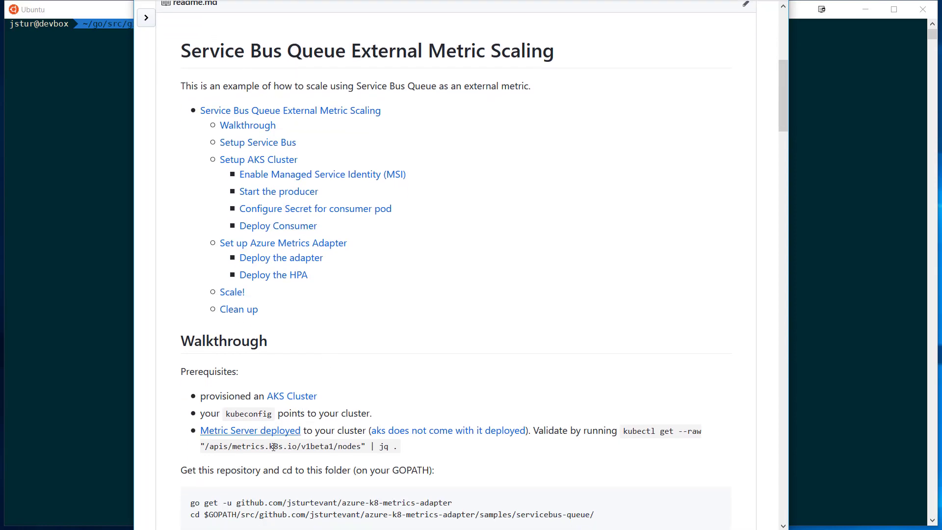
mouse_move(361, 443)
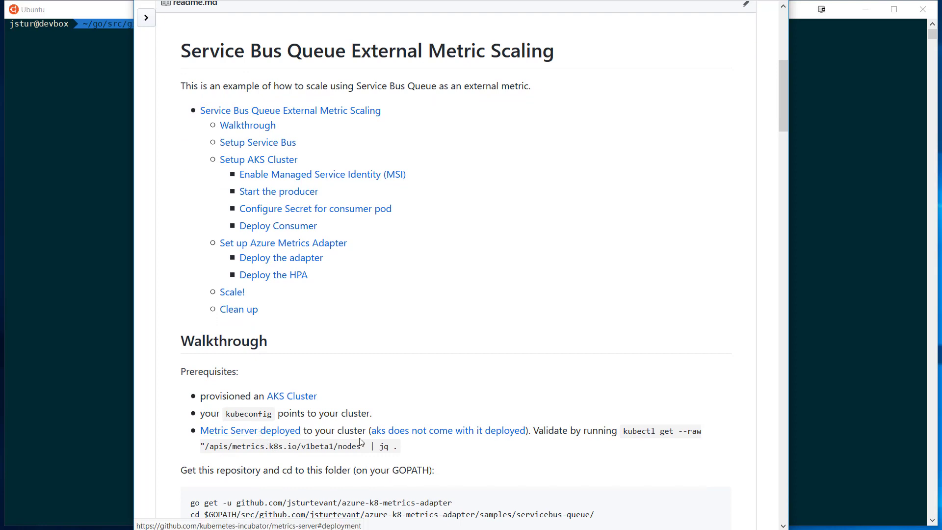
mouse_move(687, 343)
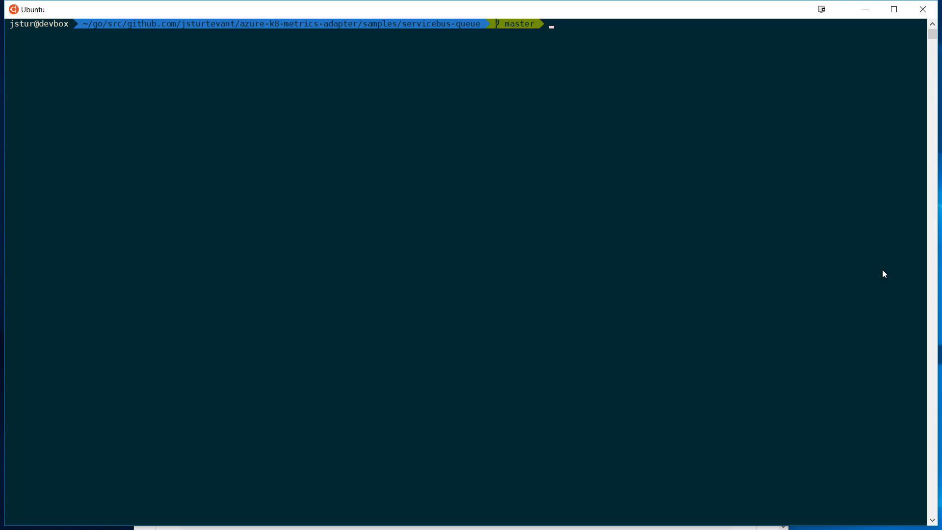
text(k)
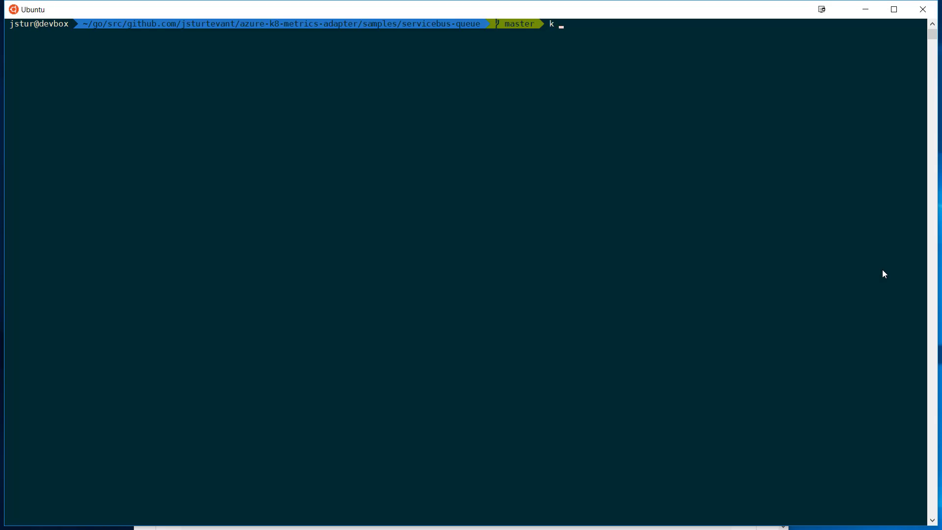
text(get)
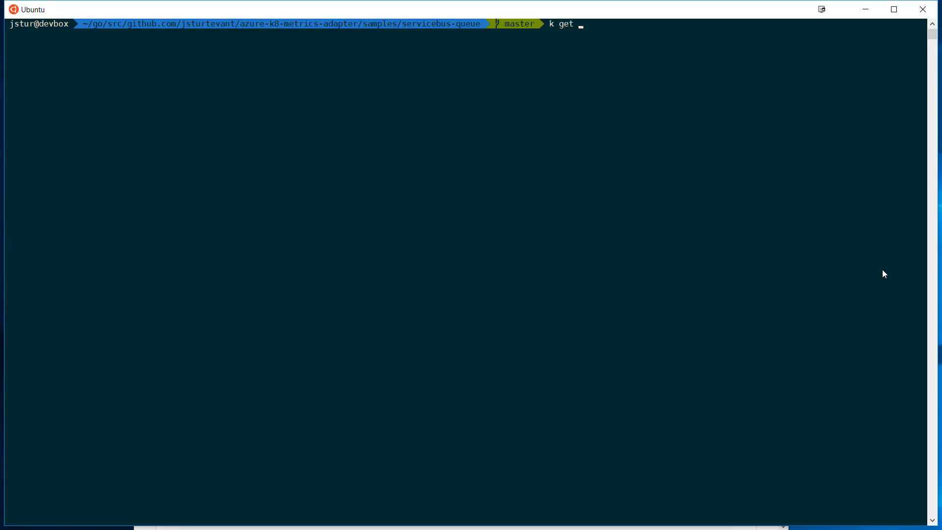
text(deploy consumer)
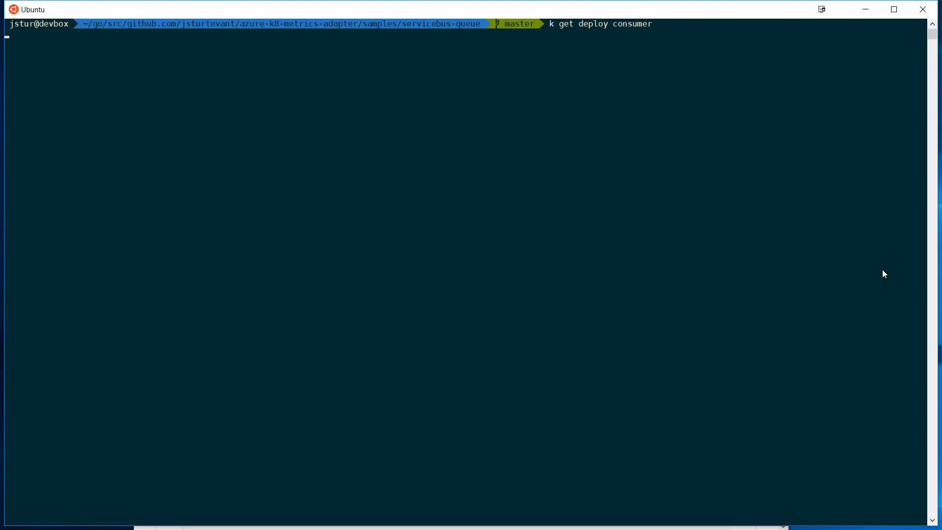
key(Return)
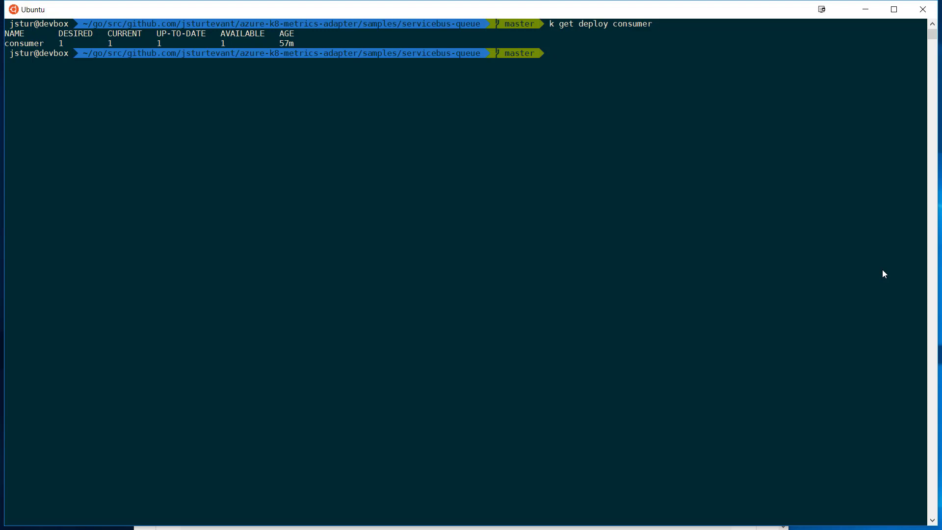
Check the custom-metrics-azure-apiserver deployment in custom-metrics and the consumer-scaler HPA
text(k get deployment -n custom-metrics custom-metrics-azure-apiserver)
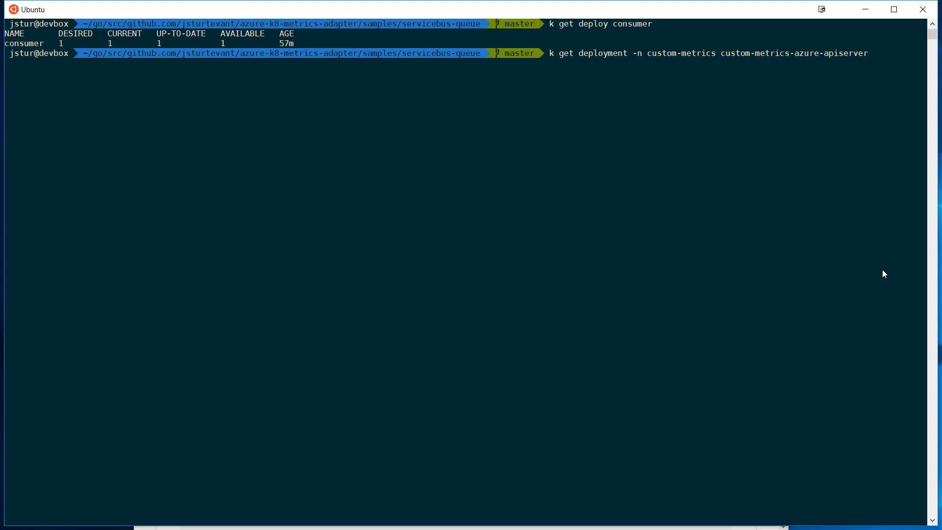
key(Return)
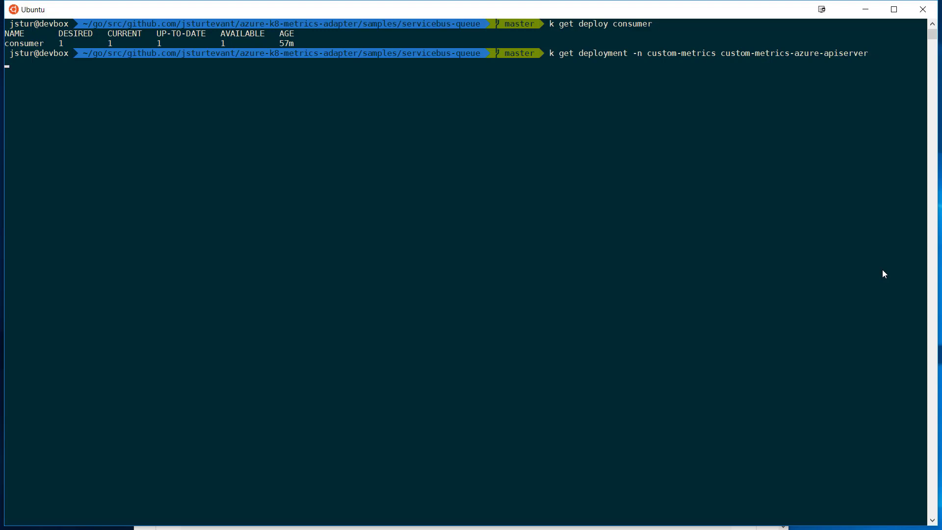
key(Return)
text(k)
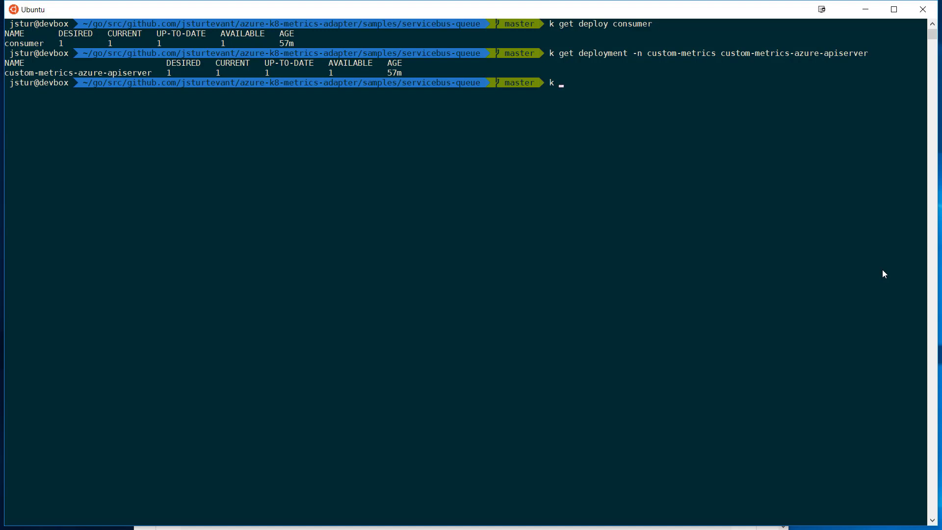
text(get hpa)
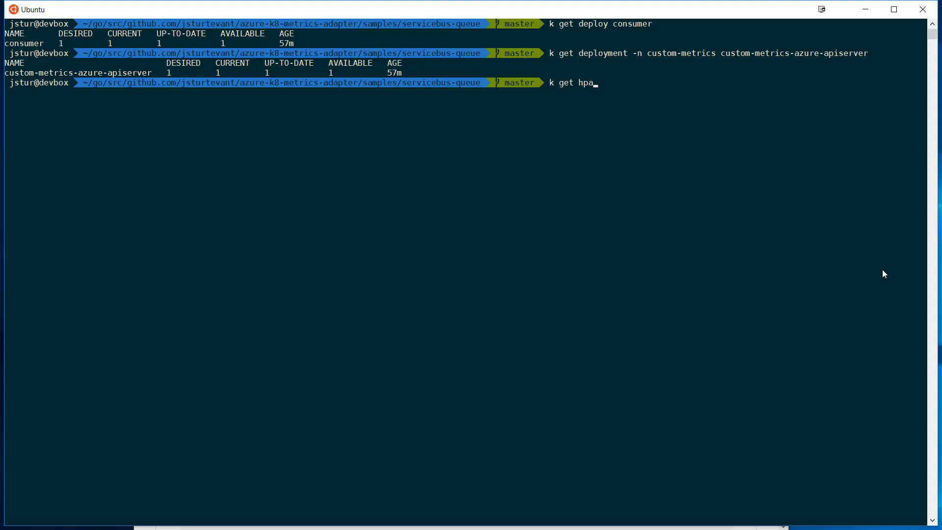
text(consumer-scaler)
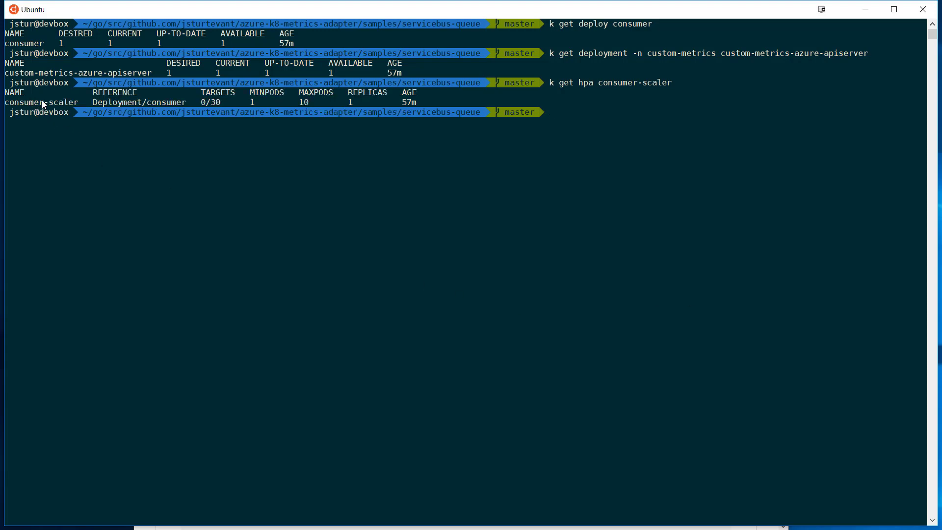
mouse_move(214, 106)
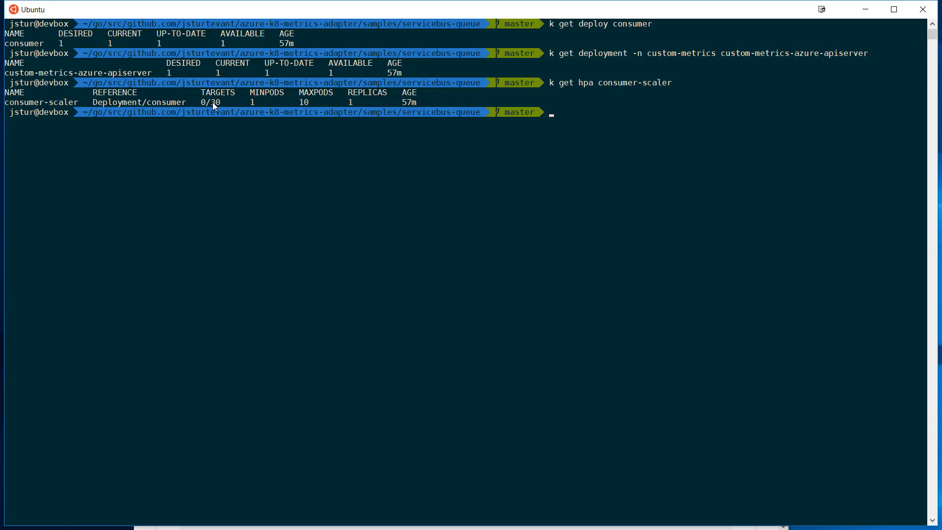
Run ./bin/producer 0 to send messages up to number 19999 to the queue
text(./)
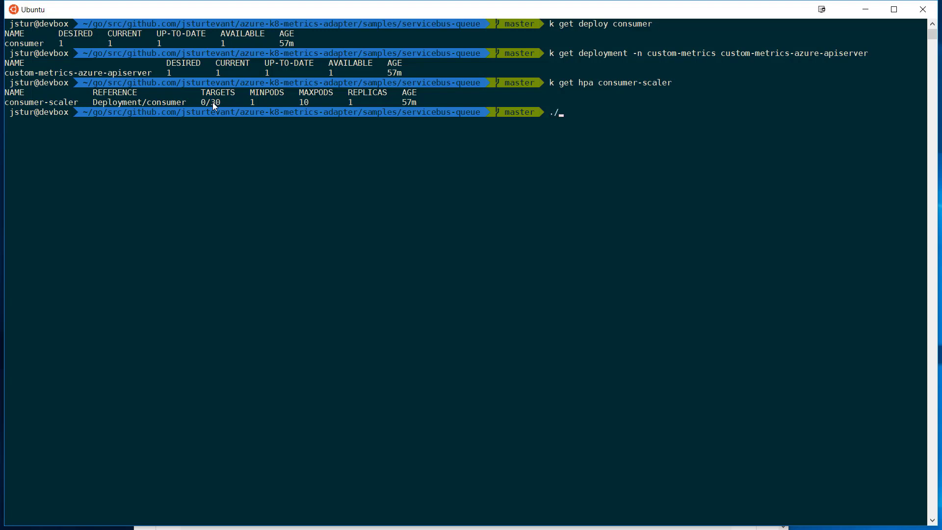
text(bin)
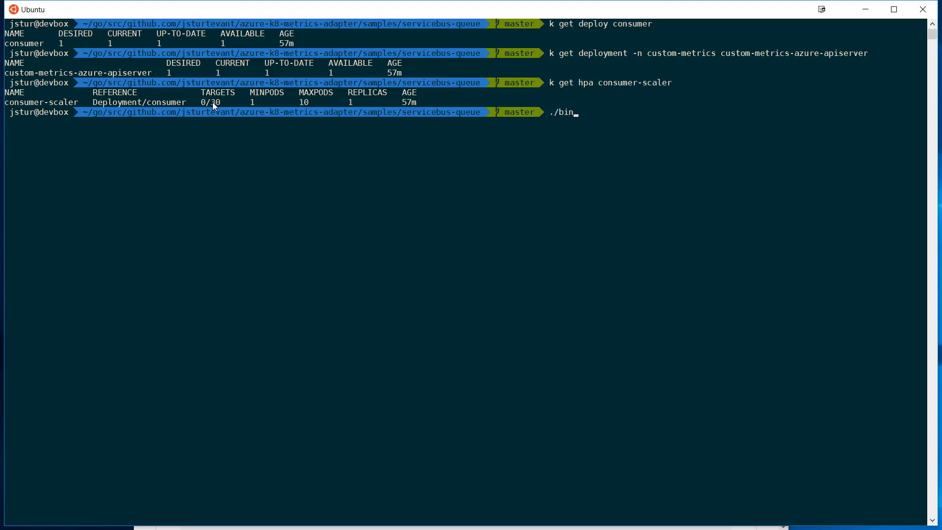
text(pro)
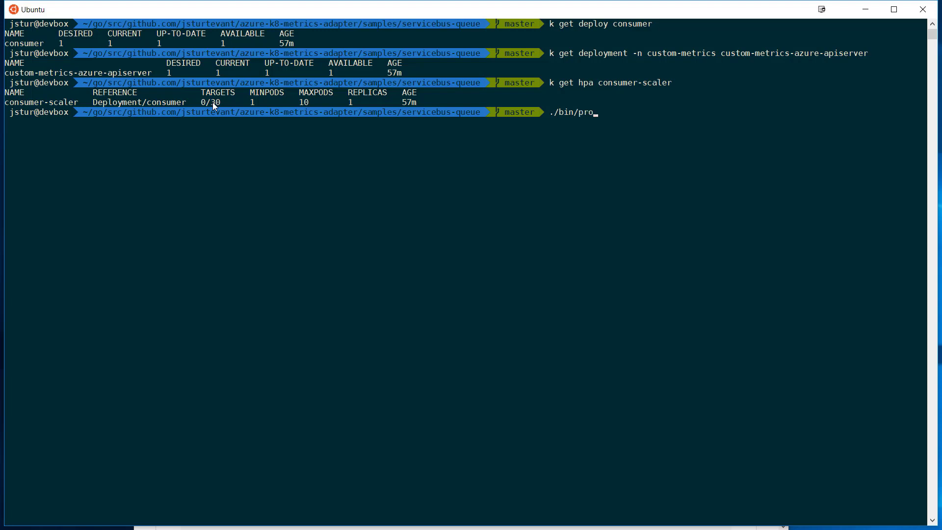
text(ducer)
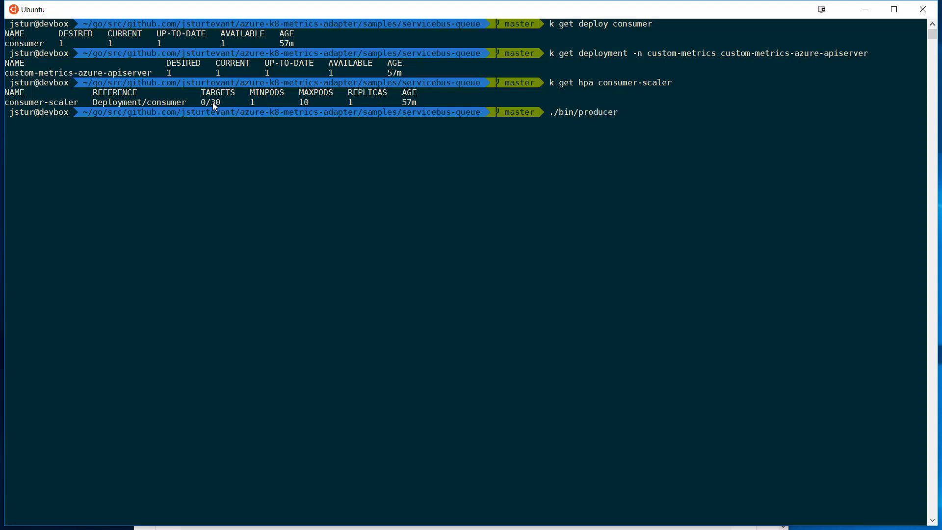
text(0)
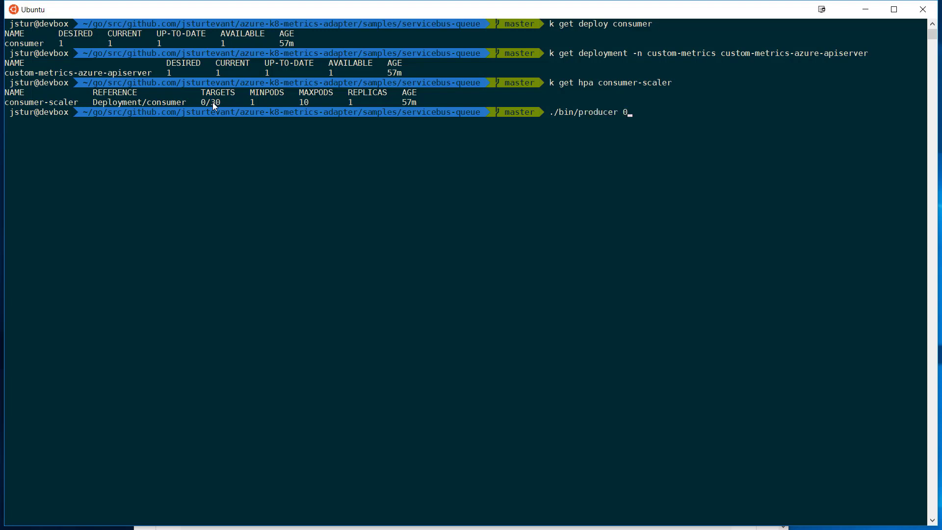
key(Return)
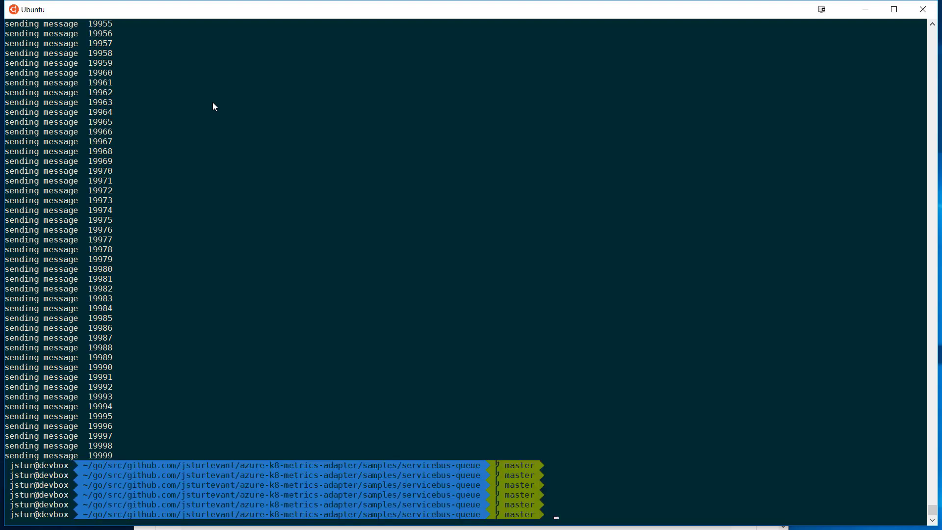
View logs of pod consumer-5c5c7dc948-86xbf showing about 19,642 messages left
text(az)
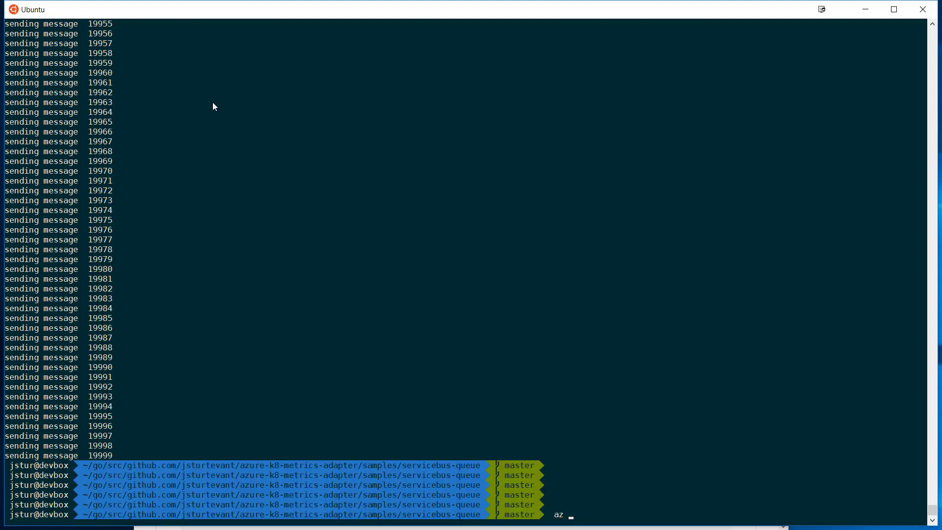
text(ser)
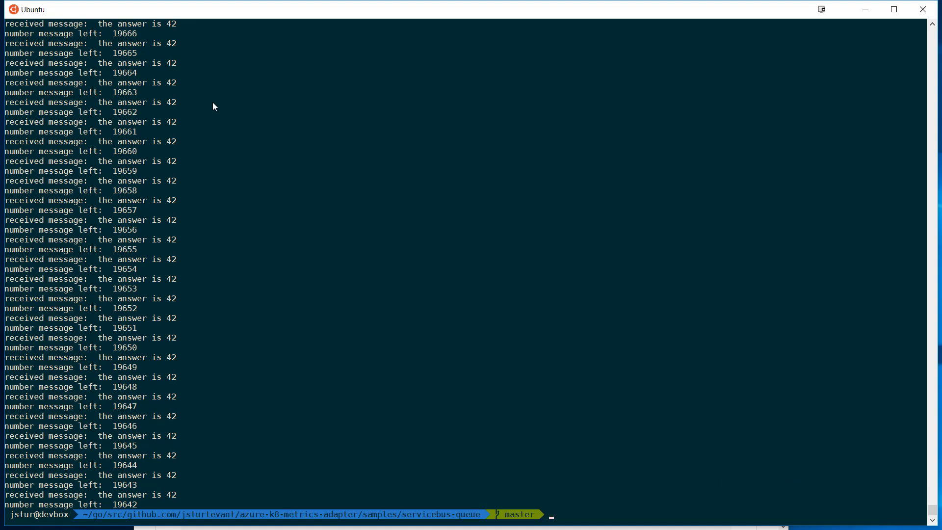
text(k logs consumer-5c5c7dc948-86xbf)
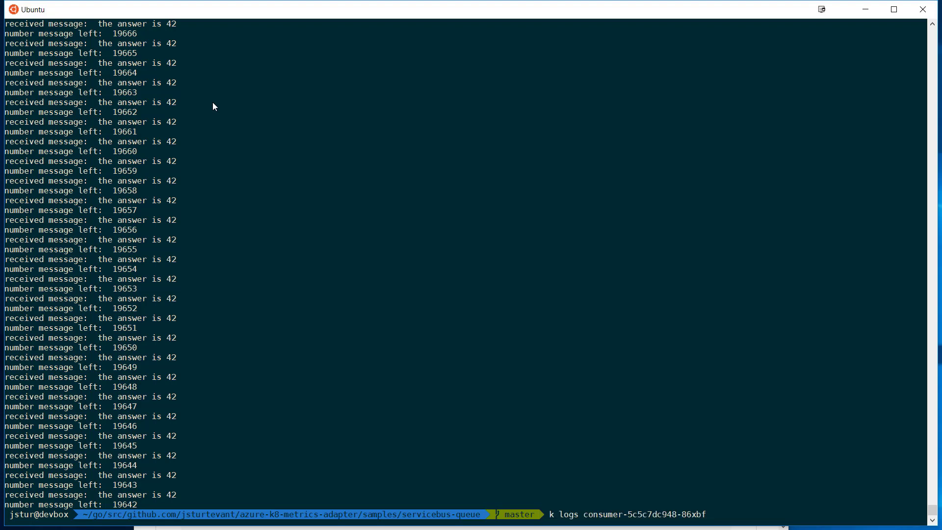
text(k get hpa consumer-scaler)
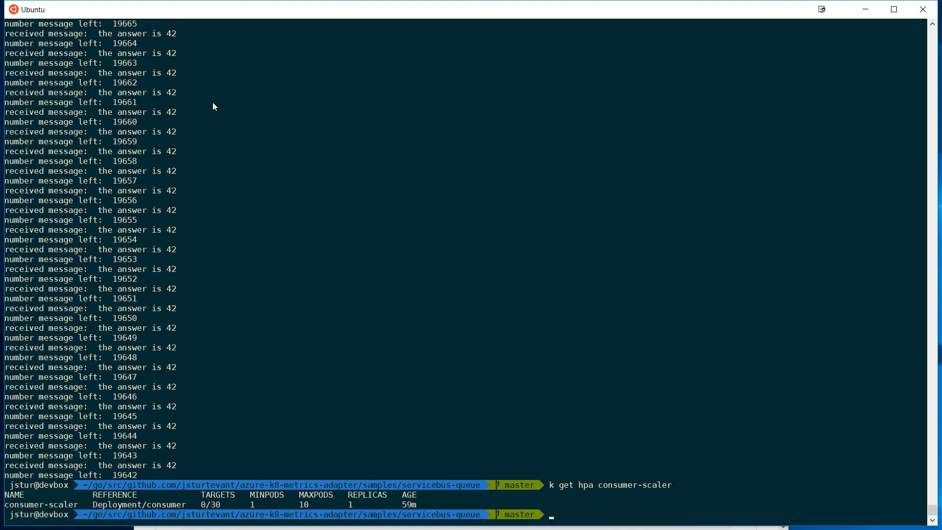
Watch consumer-scaler with -w as replicas climb from 1 to 4, 8, then 10
text(k get hpa consumer-scaler)
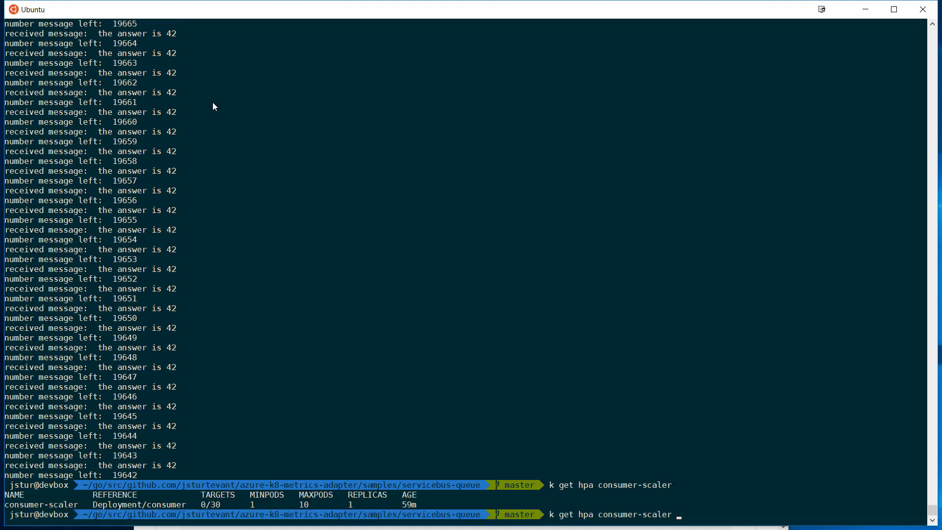
text(-w)
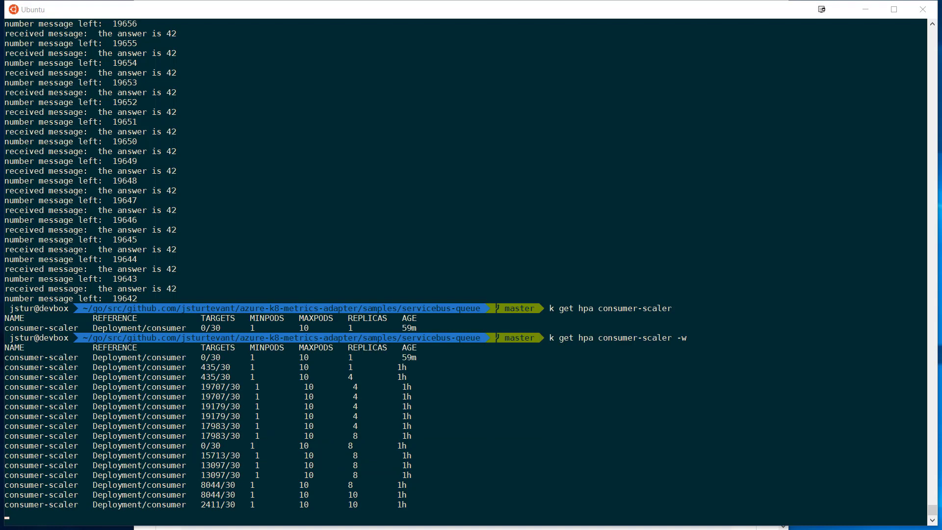
mouse_move(227, 420)
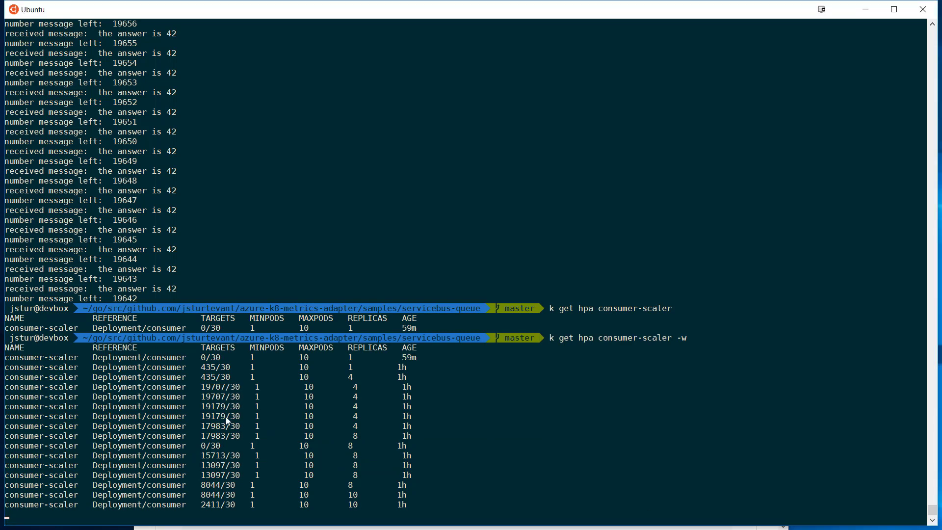
Stop the HPA watch and show the consumer deployment with 10 available replicas
key(Ctrl+c)
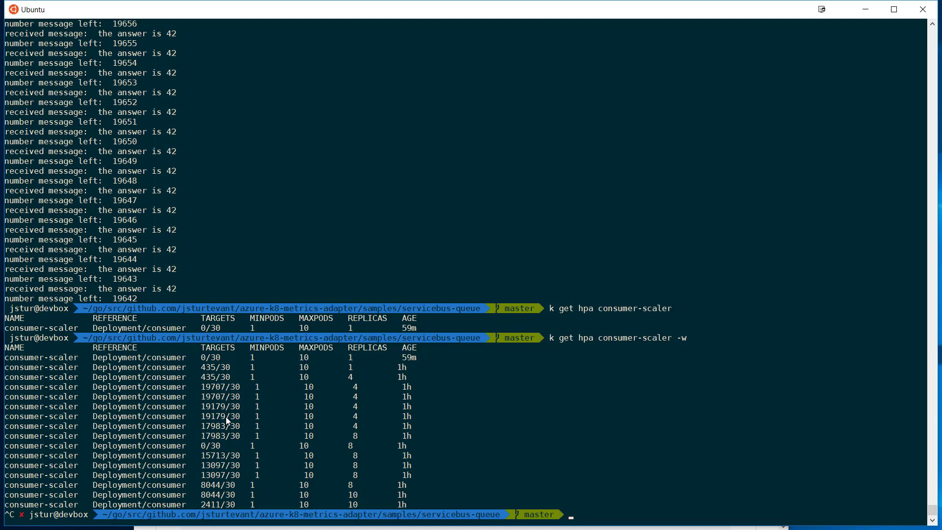
text(k get deployment con)
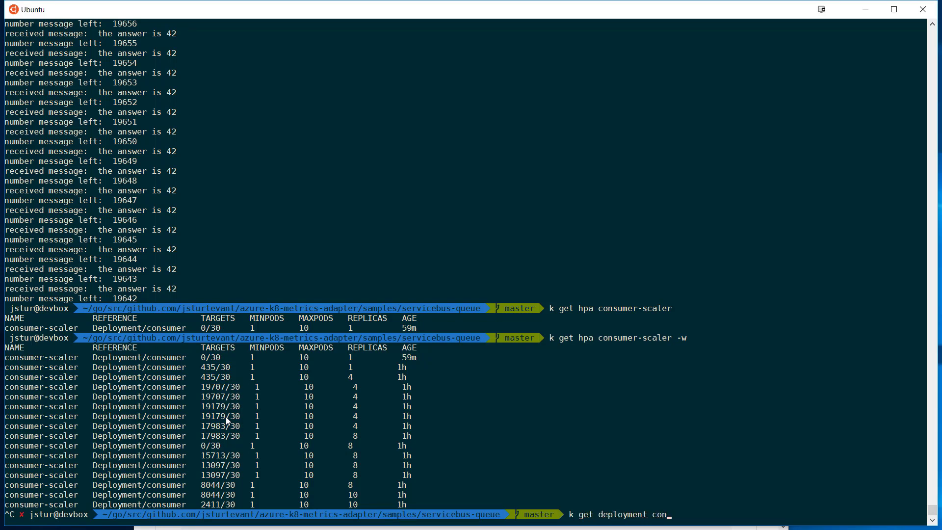
text(sumer)
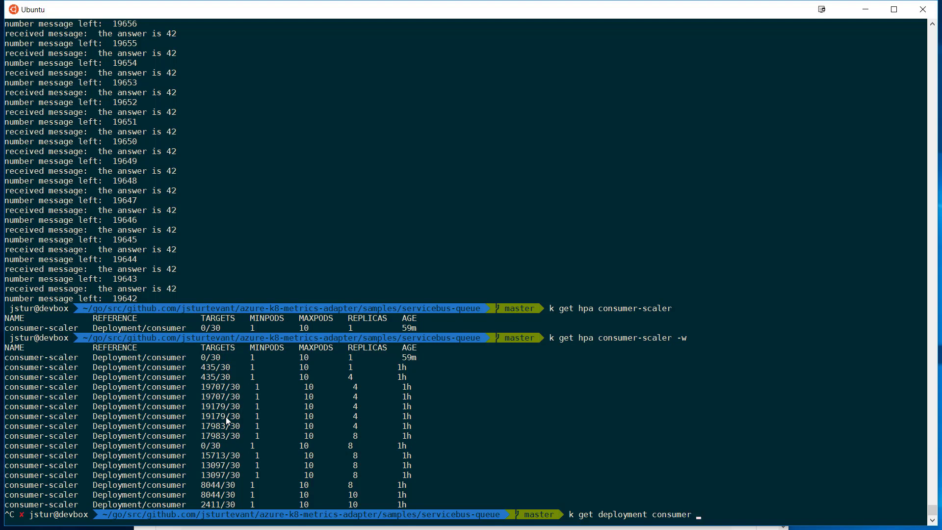
key(Return)
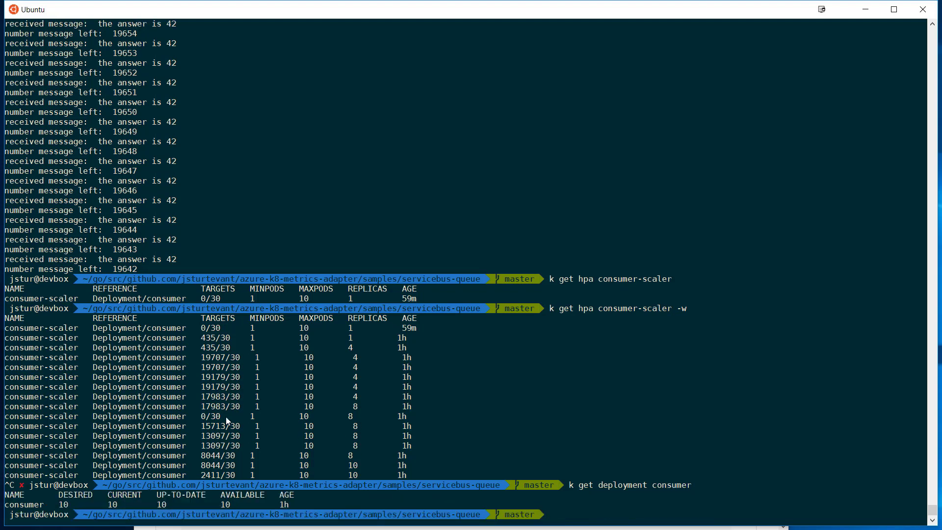